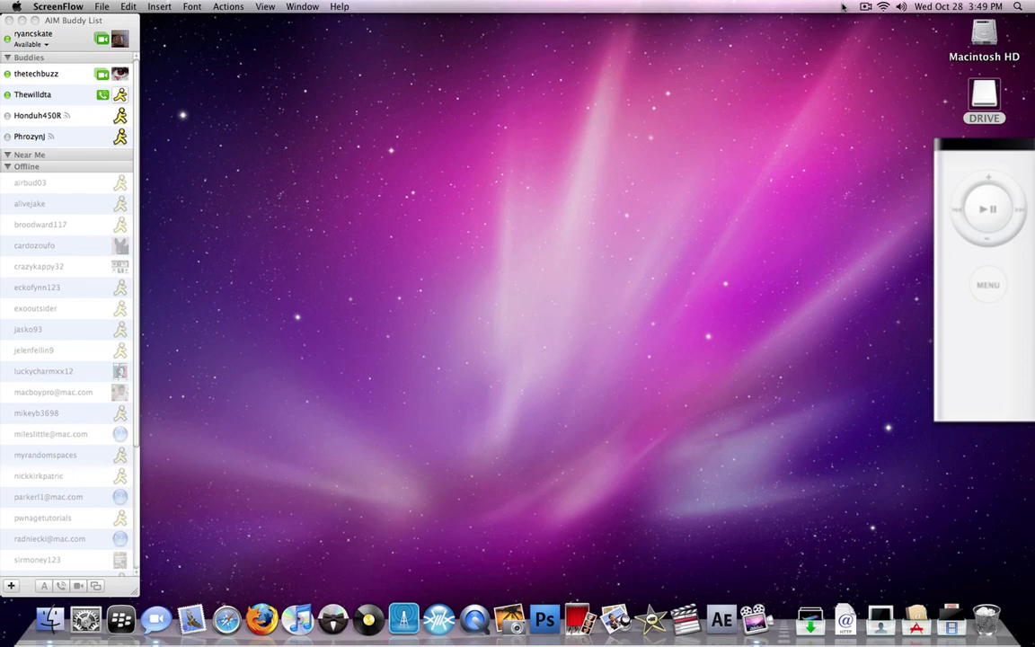
{"action": "mouse_move", "coordinate": [85, 619]}
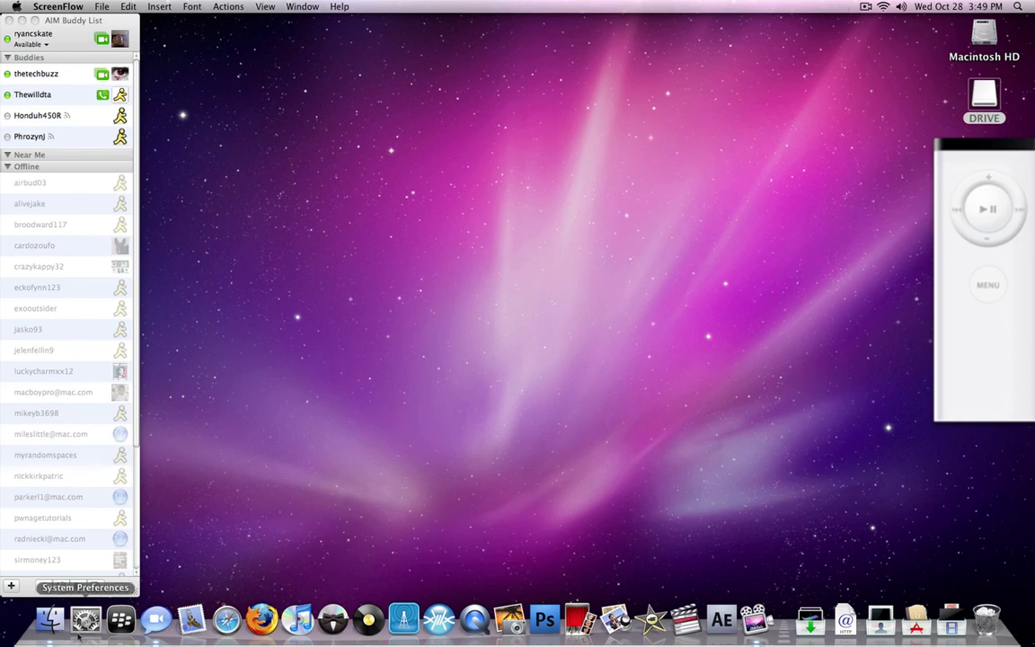
Open System Preferences' Security pane and unlock it with the administrator password.
{"action": "left_click", "coordinate": [84, 618]}
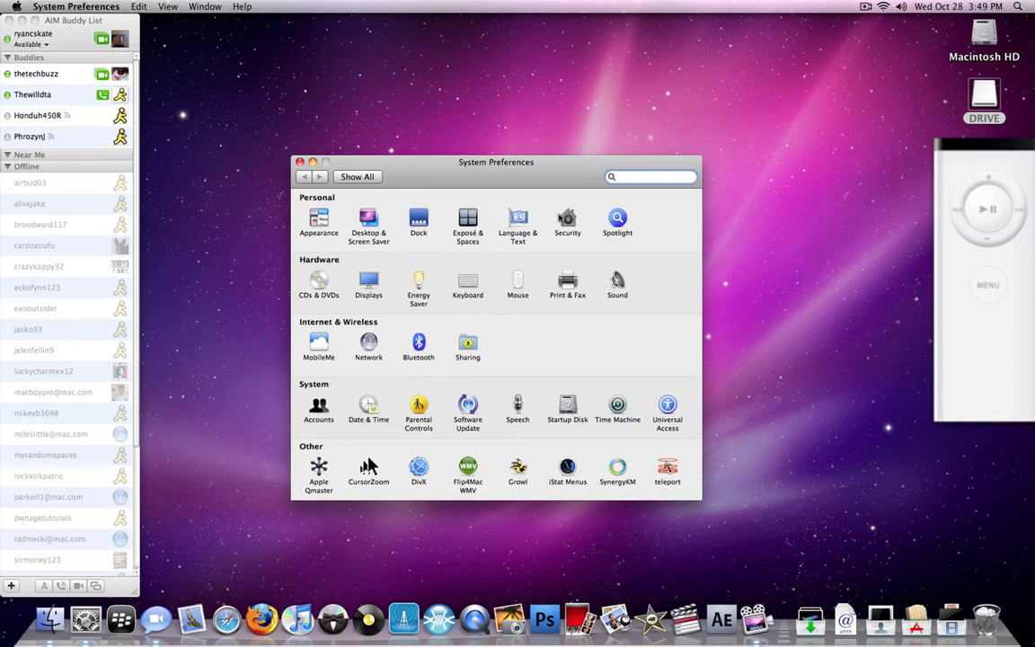
{"action": "left_click", "coordinate": [567, 218]}
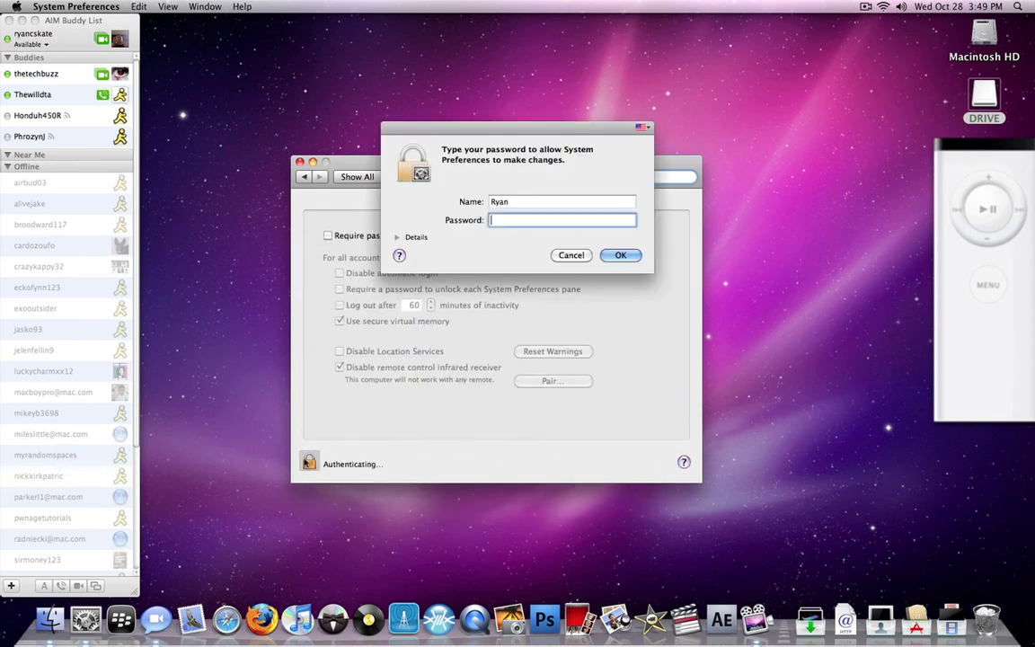
{"action": "type", "text": "••••••"}
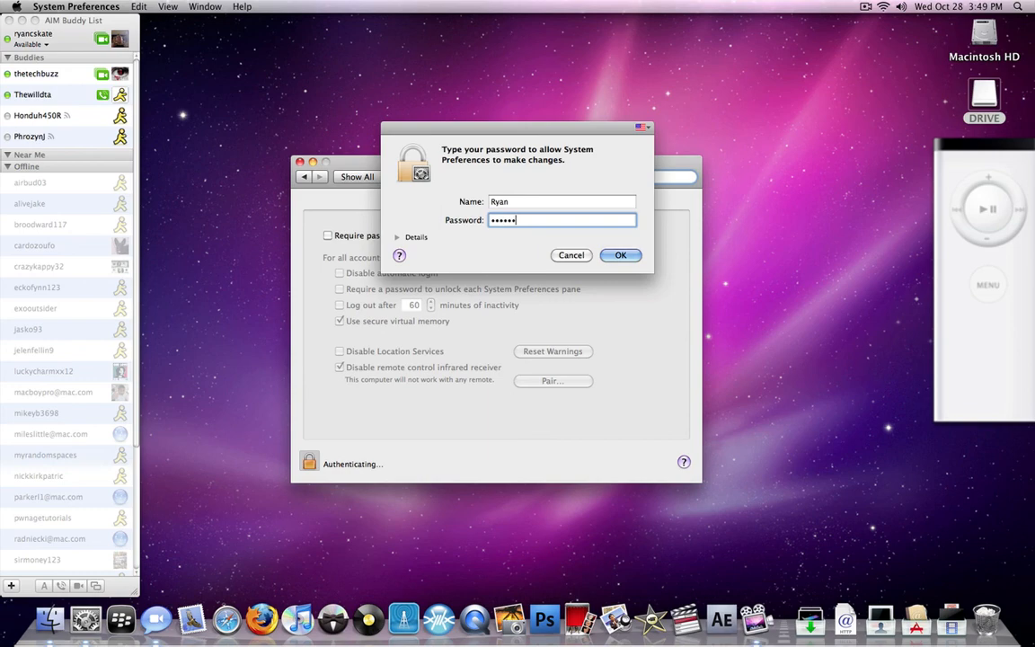
{"action": "left_click", "coordinate": [619, 255]}
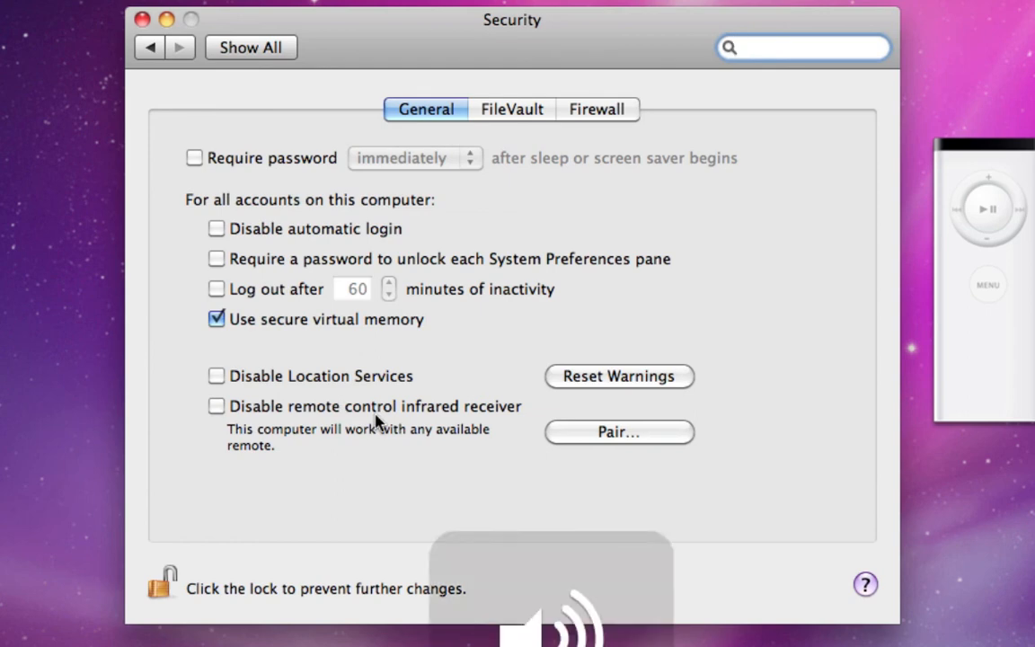
Check 'Disable remote control infrared receiver' in the Security General settings.
{"action": "left_click", "coordinate": [799, 47]}
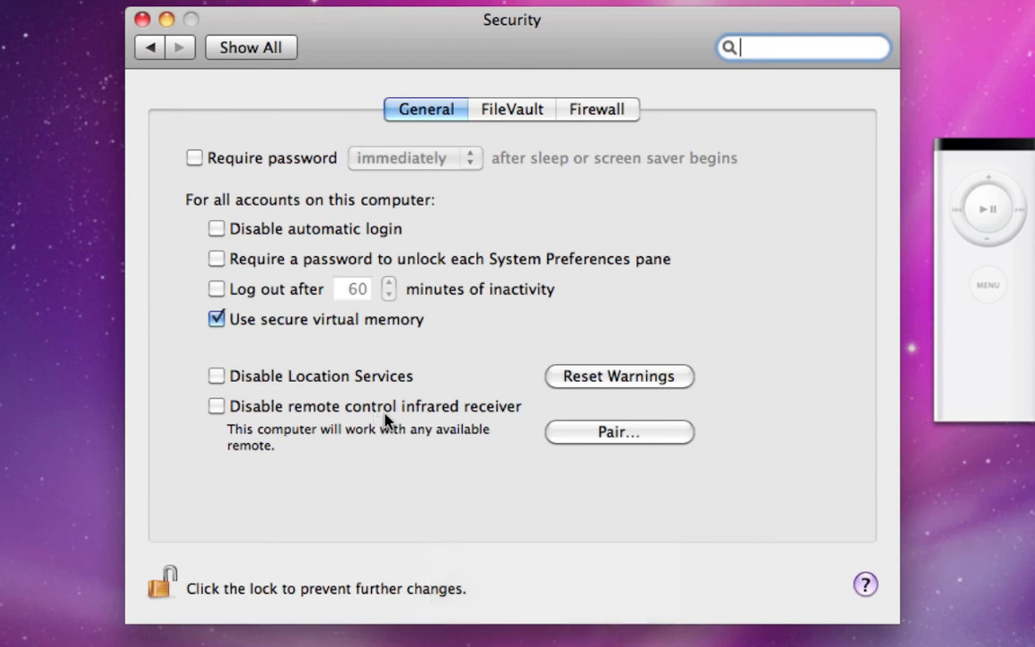
{"action": "left_click", "coordinate": [215, 406]}
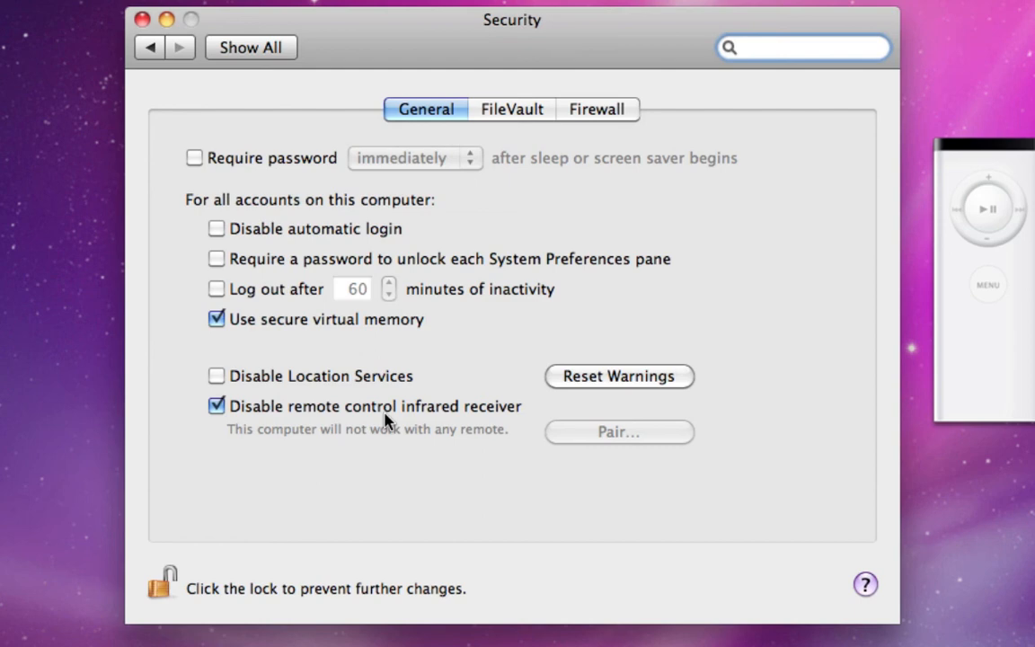
{"action": "left_click", "coordinate": [802, 47]}
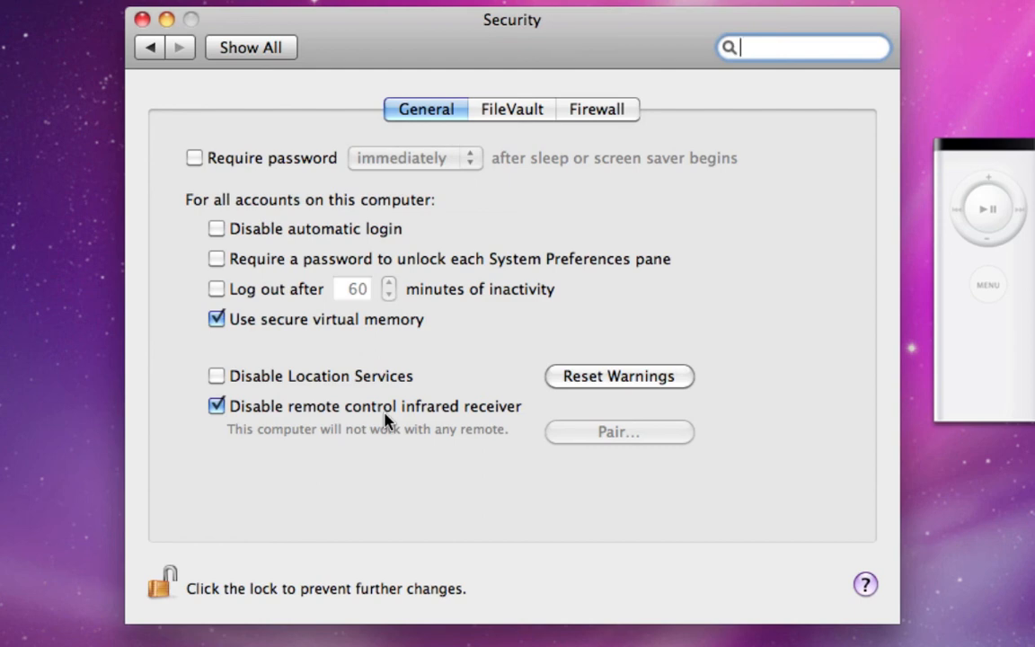
{"action": "mouse_move", "coordinate": [314, 409]}
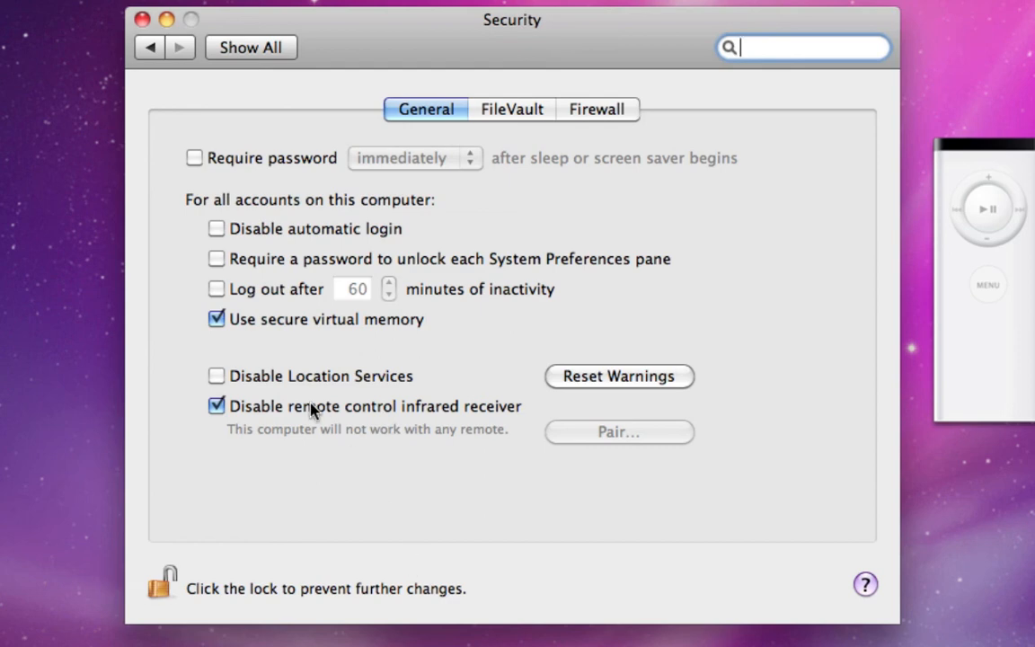